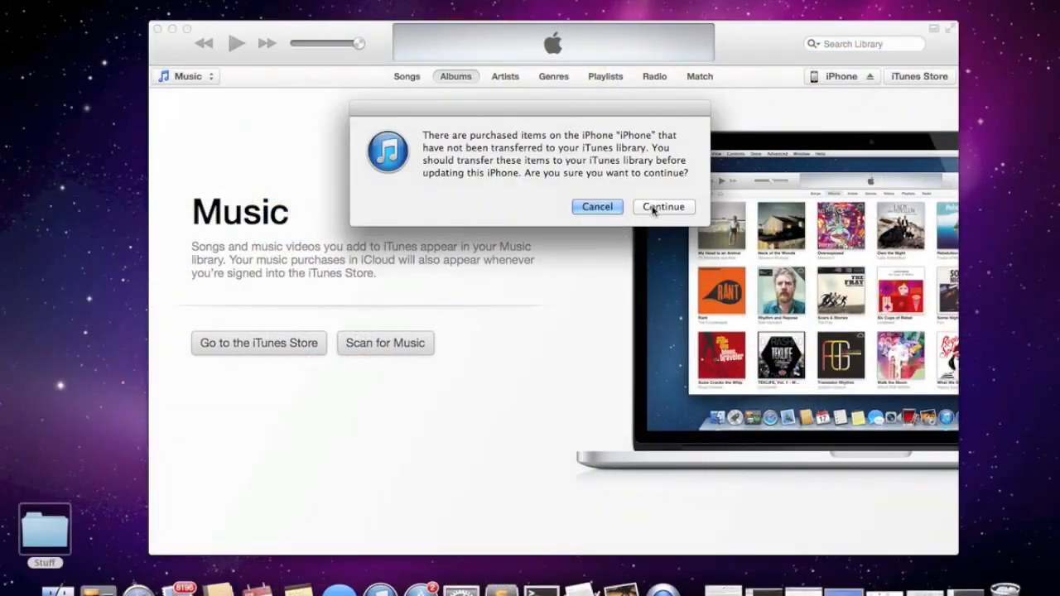
Accept the iTunes warning about untransferred purchased iPhone items with Continue.
{"action": "left_click", "coordinate": [662, 205]}
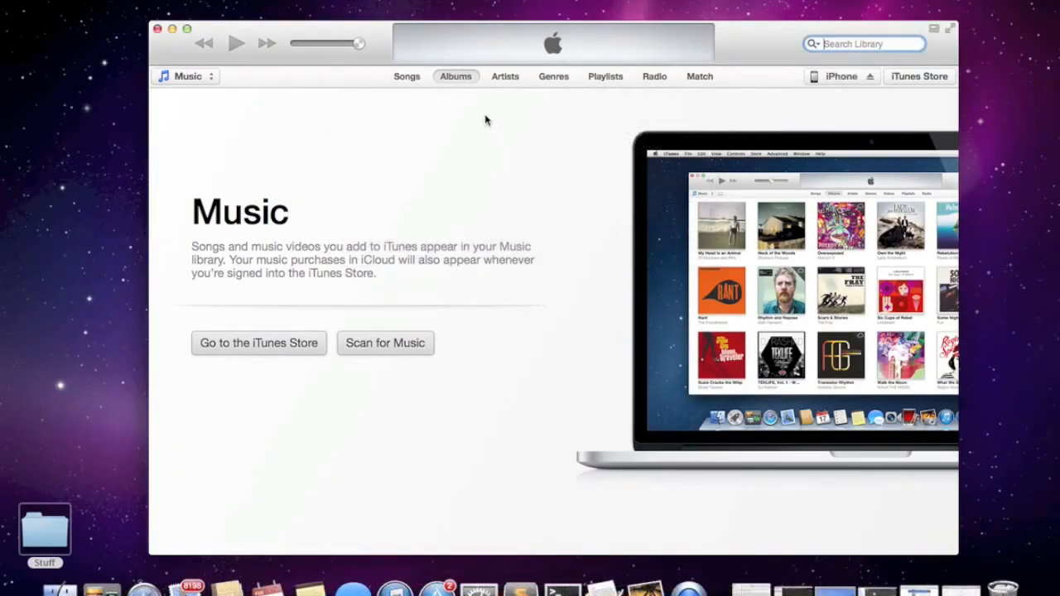
{"action": "left_click", "coordinate": [841, 77]}
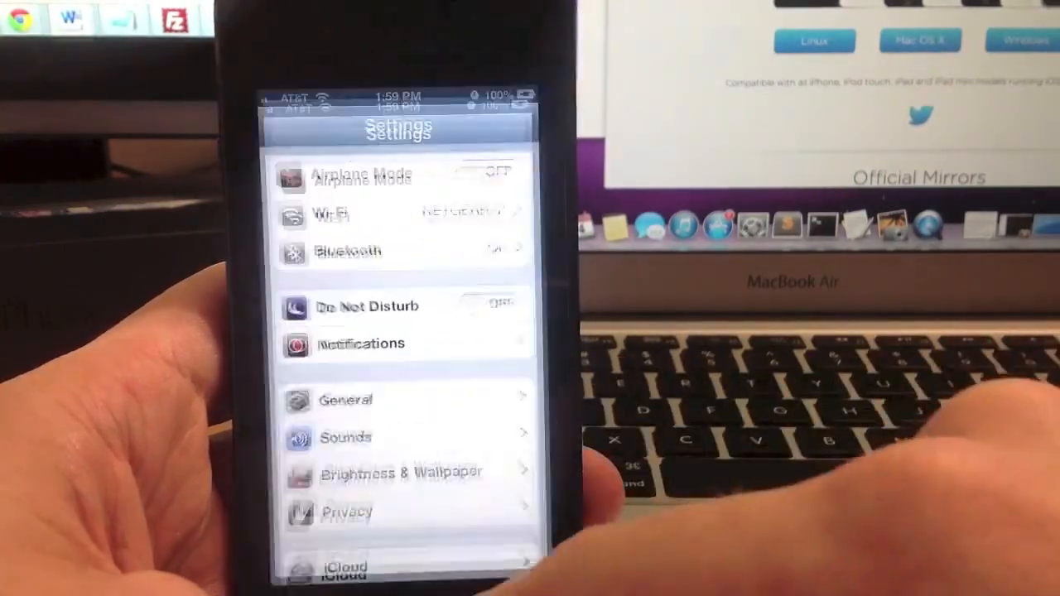
Reach the Passcode Lock prompt to switch the iPhone's passcode off.
{"action": "left_click", "coordinate": [344, 399]}
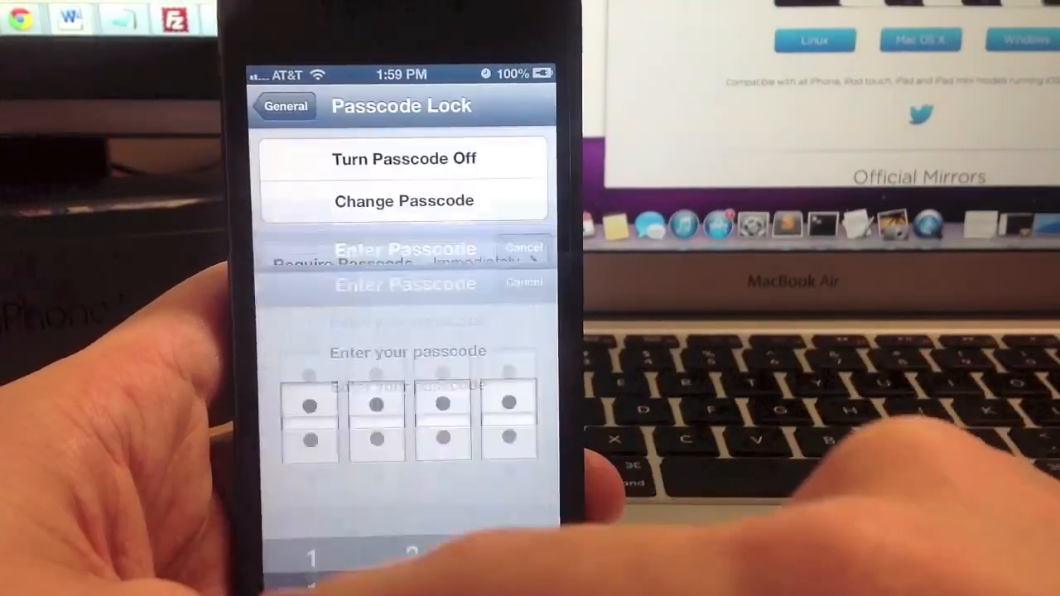
{"action": "left_click", "coordinate": [404, 159]}
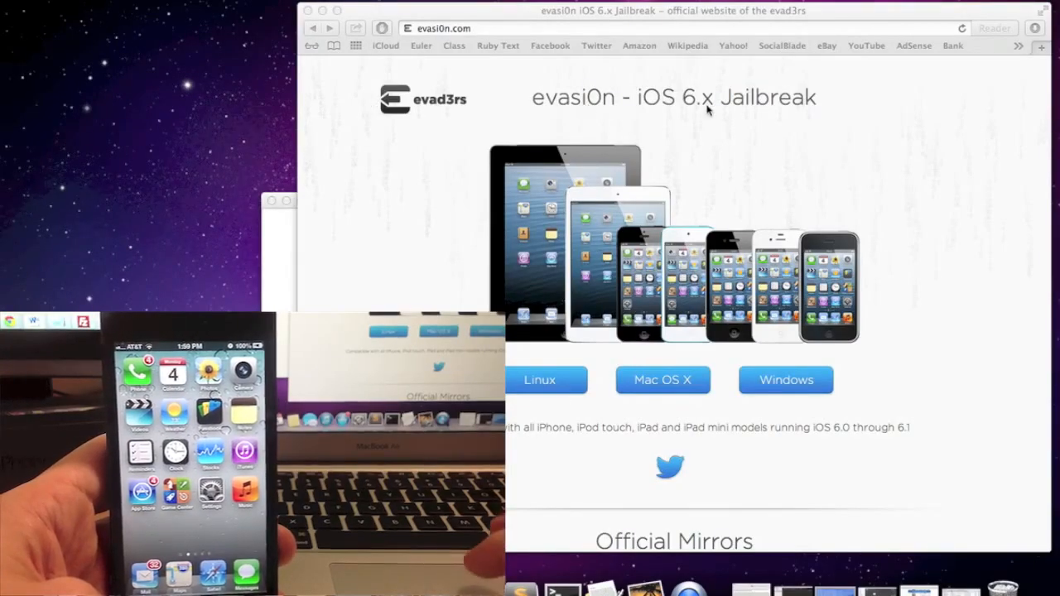
Download the Mac OS X evasi0n disk image from the Official Mirrors and view it in Downloads.
{"action": "scroll", "scroll_direction": "down", "scroll_amount": 3}
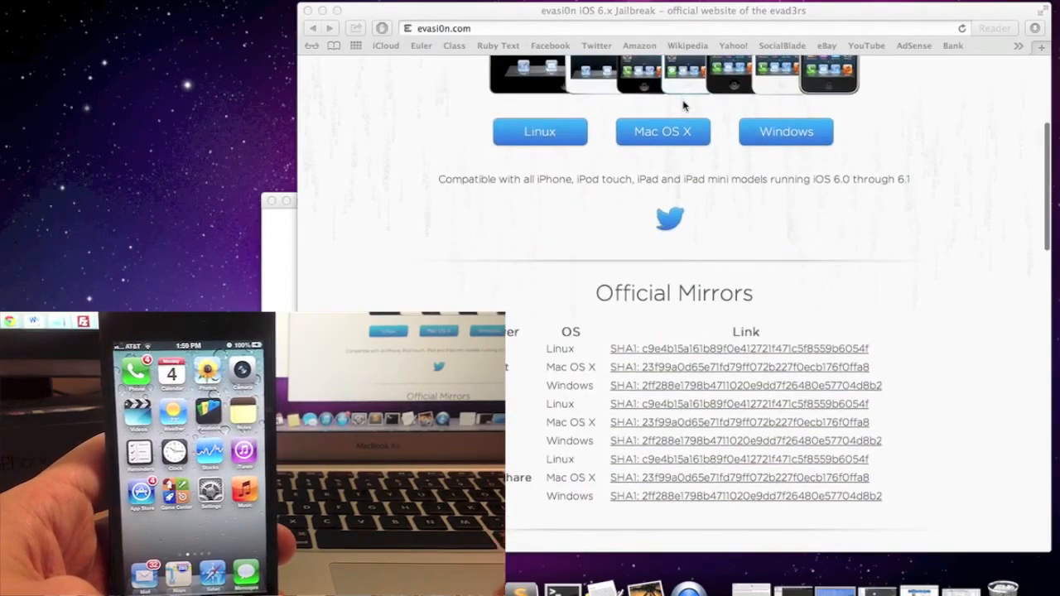
{"action": "scroll", "scroll_direction": "down", "scroll_amount": 3}
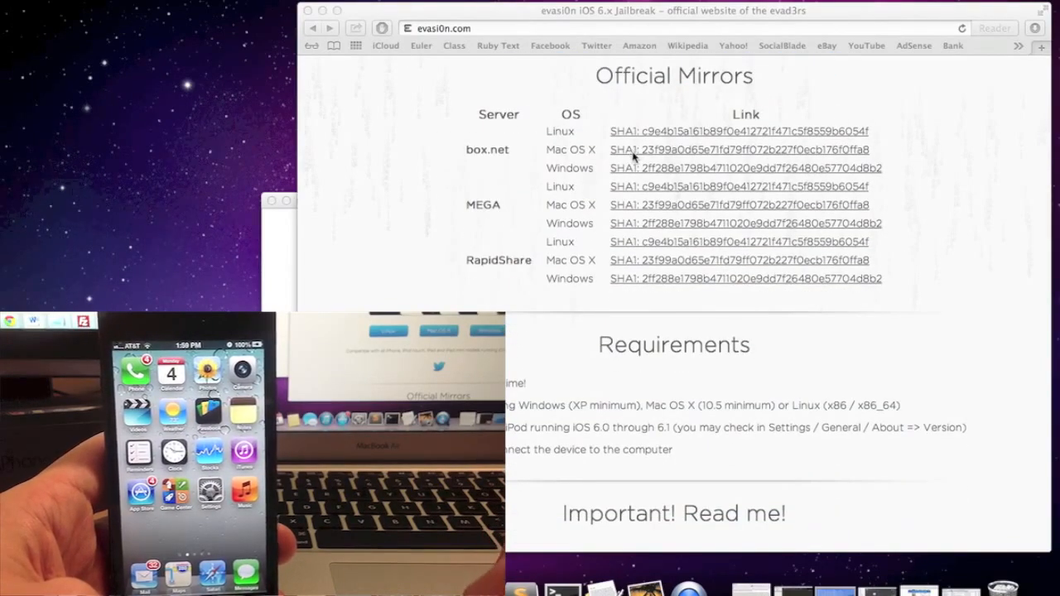
{"action": "left_click", "coordinate": [736, 149]}
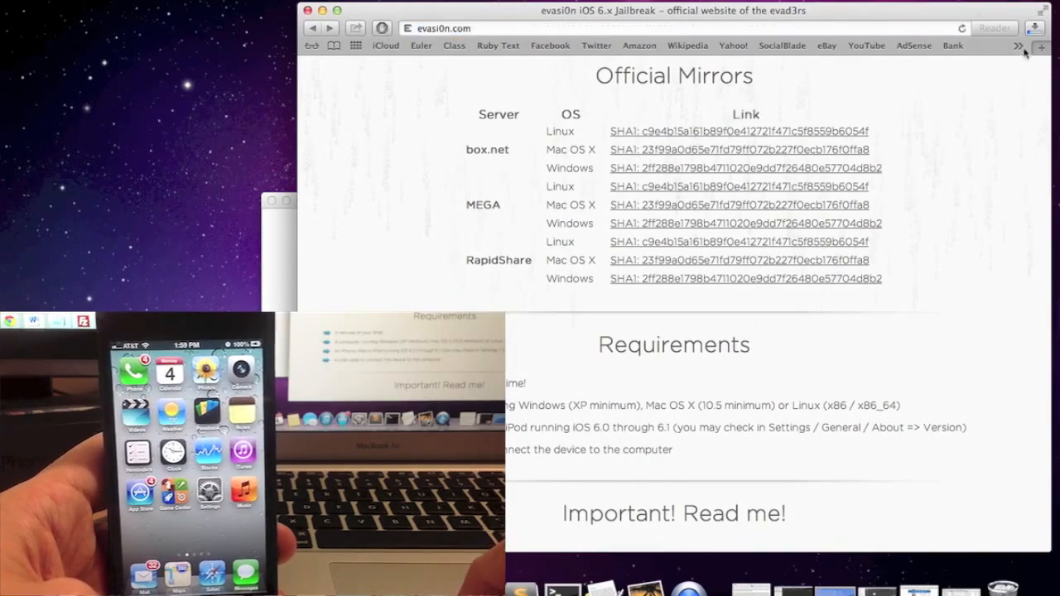
{"action": "left_click", "coordinate": [1033, 26]}
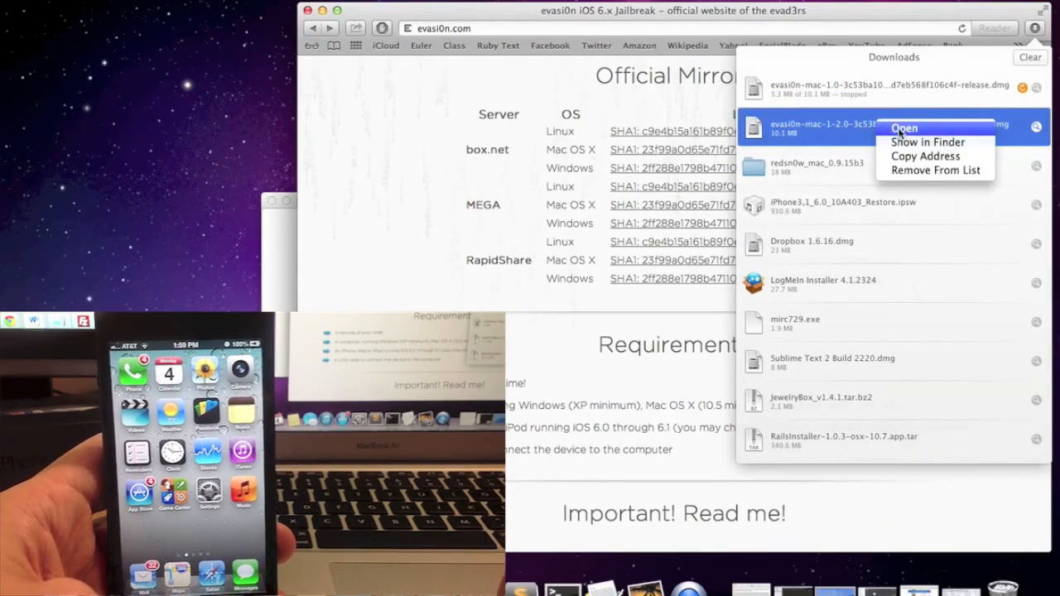
Mount the evasi0n dmg and launch the evasi0n app past the internet-download security warning.
{"action": "left_click", "coordinate": [904, 129]}
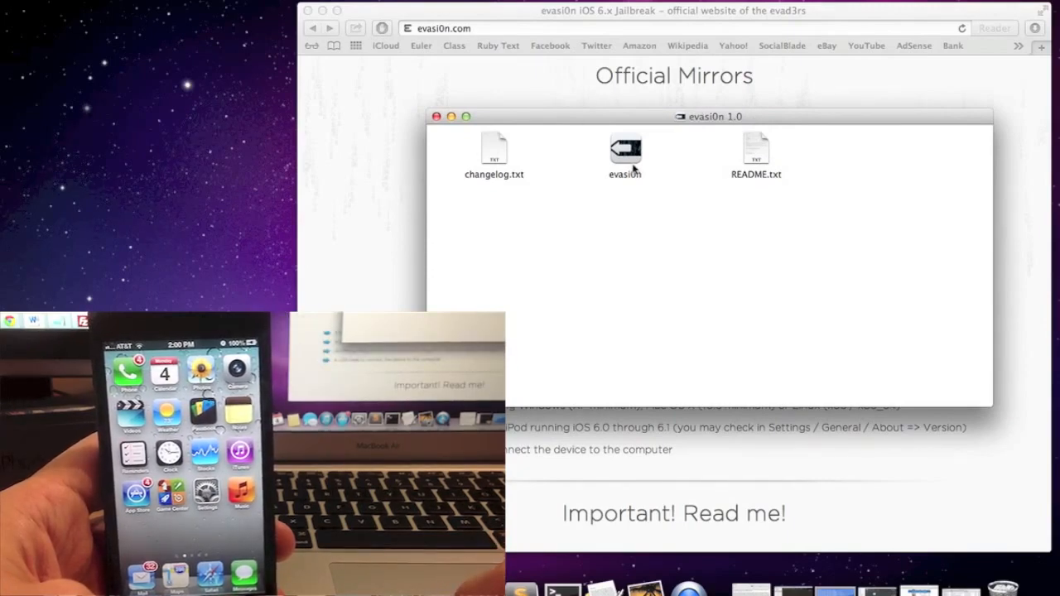
{"action": "right_click", "coordinate": [624, 153]}
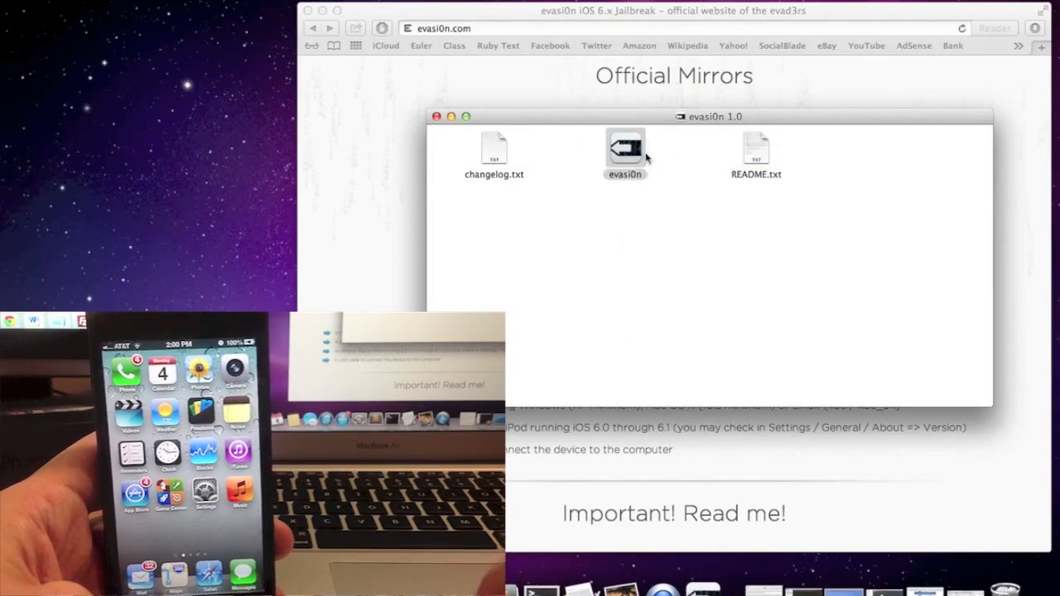
{"action": "double_click", "coordinate": [626, 149]}
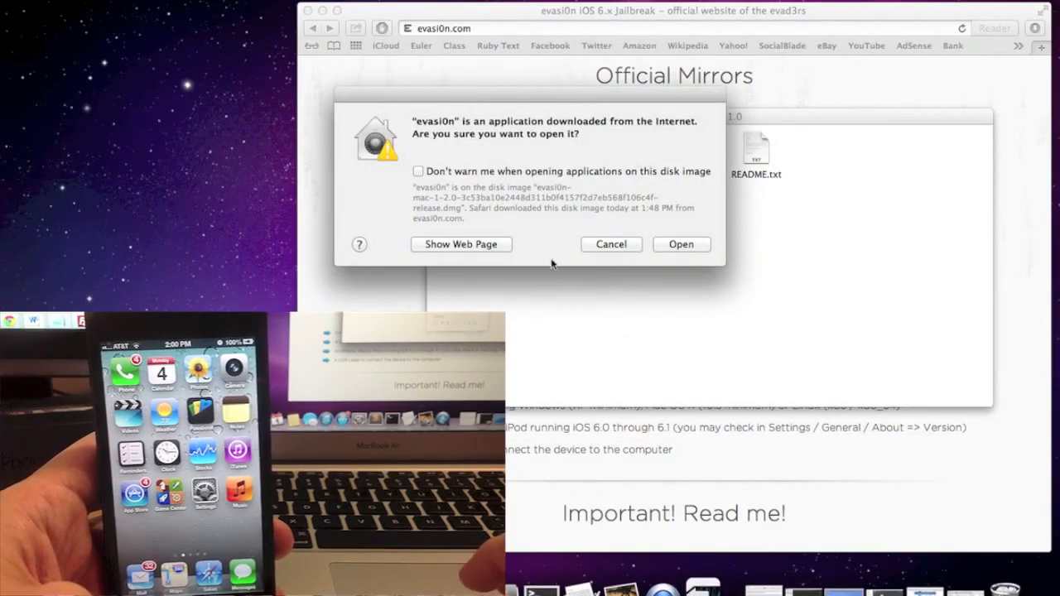
{"action": "left_click", "coordinate": [680, 244]}
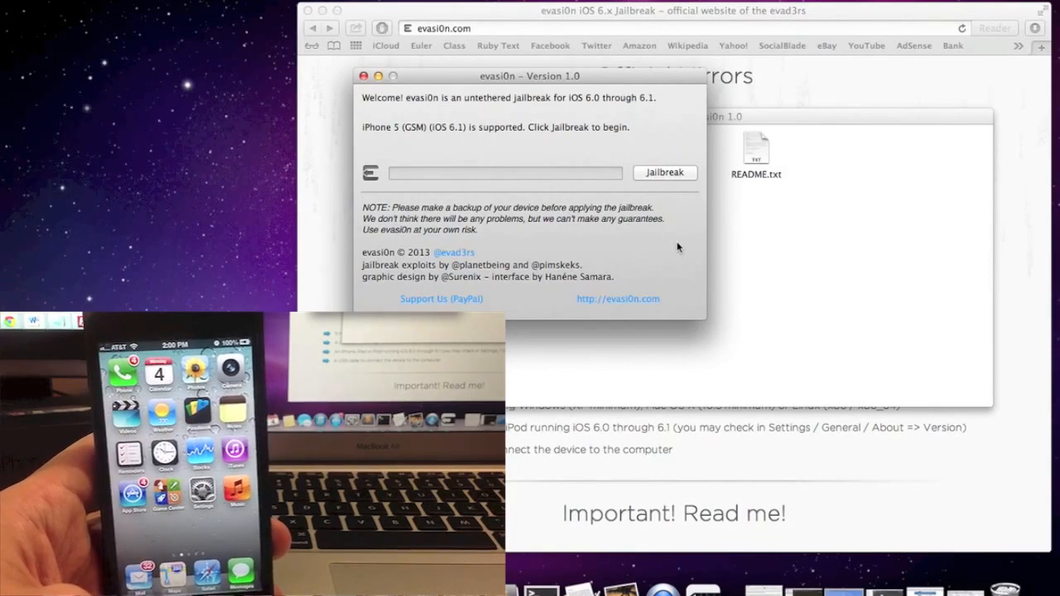
{"action": "mouse_move", "coordinate": [666, 173]}
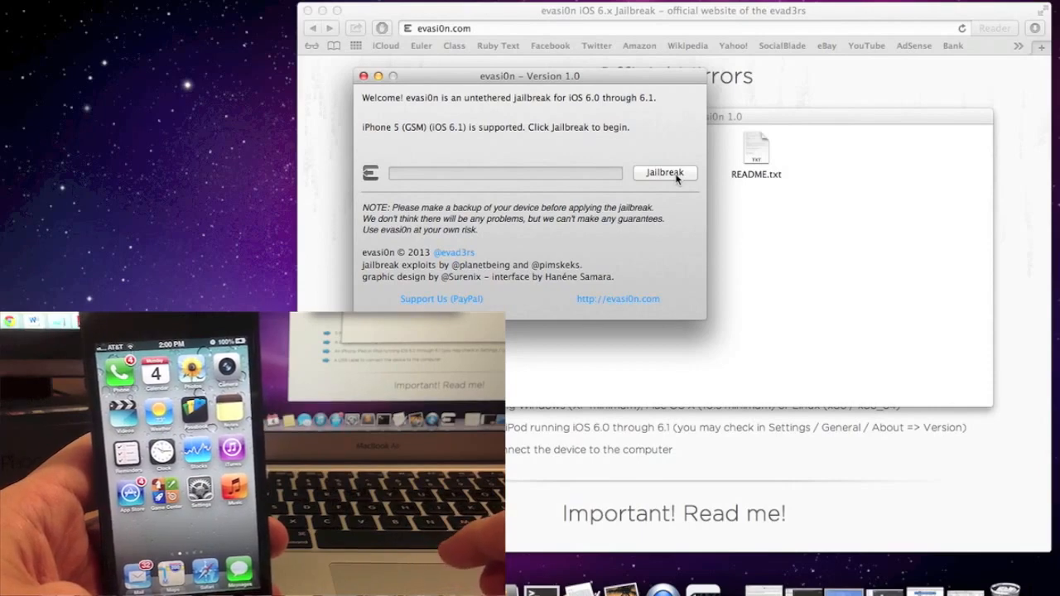
Start the evasi0n jailbreak on the connected iPhone 5 running iOS 6.1.
{"action": "left_click", "coordinate": [666, 172]}
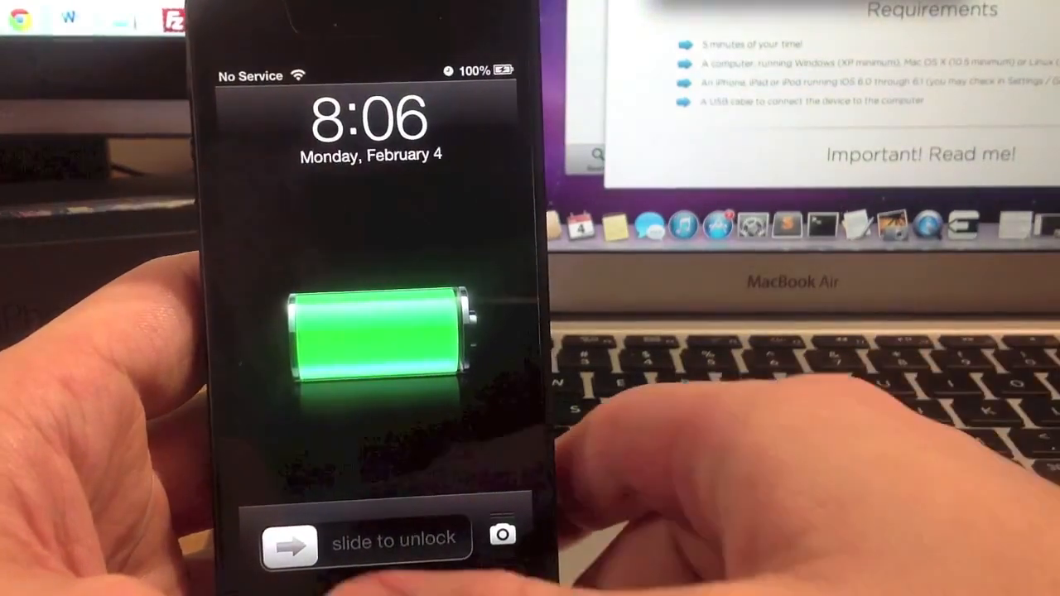
Unlock the iPhone and browse to the General section of the root Settings list.
{"action": "left_click_drag", "start_coordinate": [290, 543], "coordinate": [497, 543]}
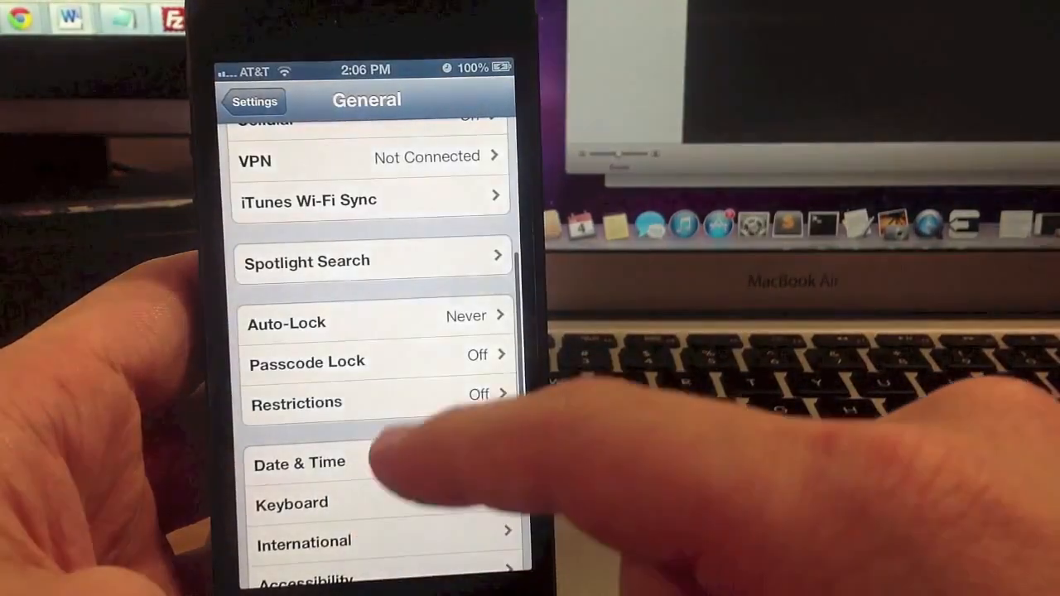
{"action": "left_click", "coordinate": [255, 101]}
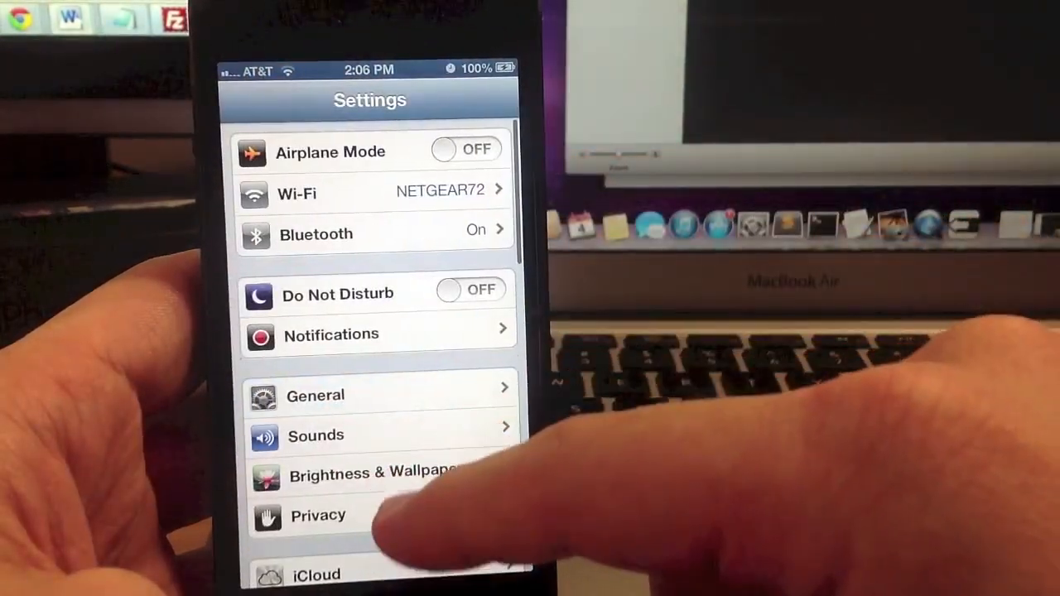
{"action": "left_click", "coordinate": [315, 394]}
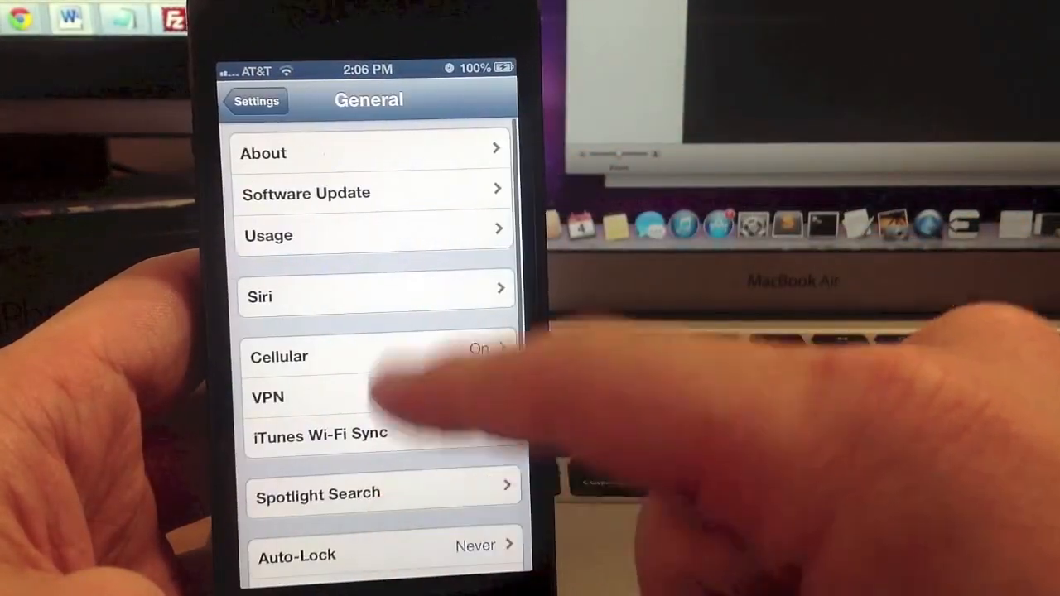
{"action": "left_click", "coordinate": [263, 152]}
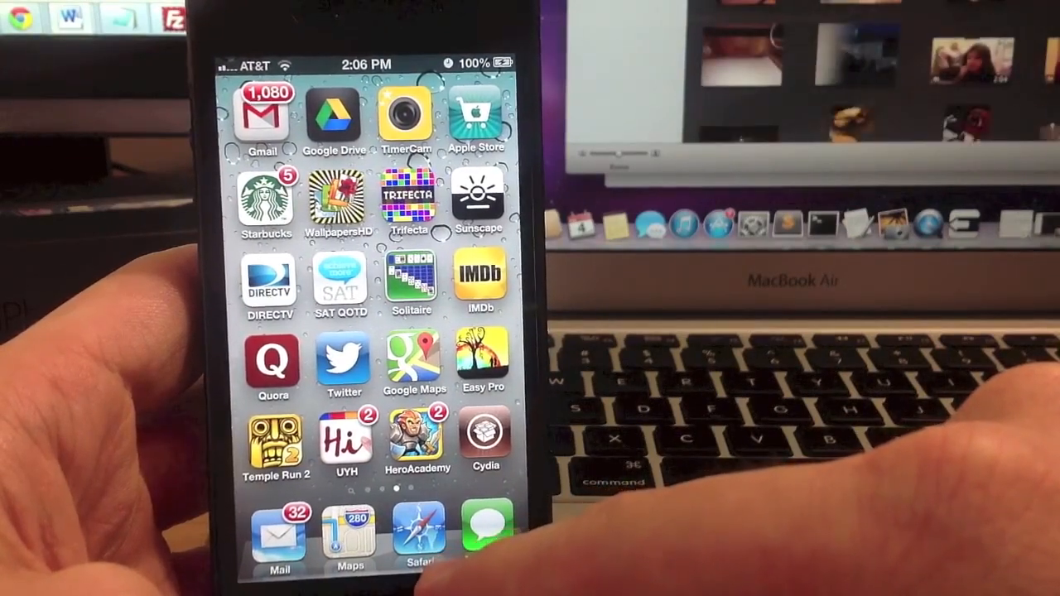
Launch Cydia from the home screen and choose Developer on the Who Are You? screen.
{"action": "left_click", "coordinate": [484, 439]}
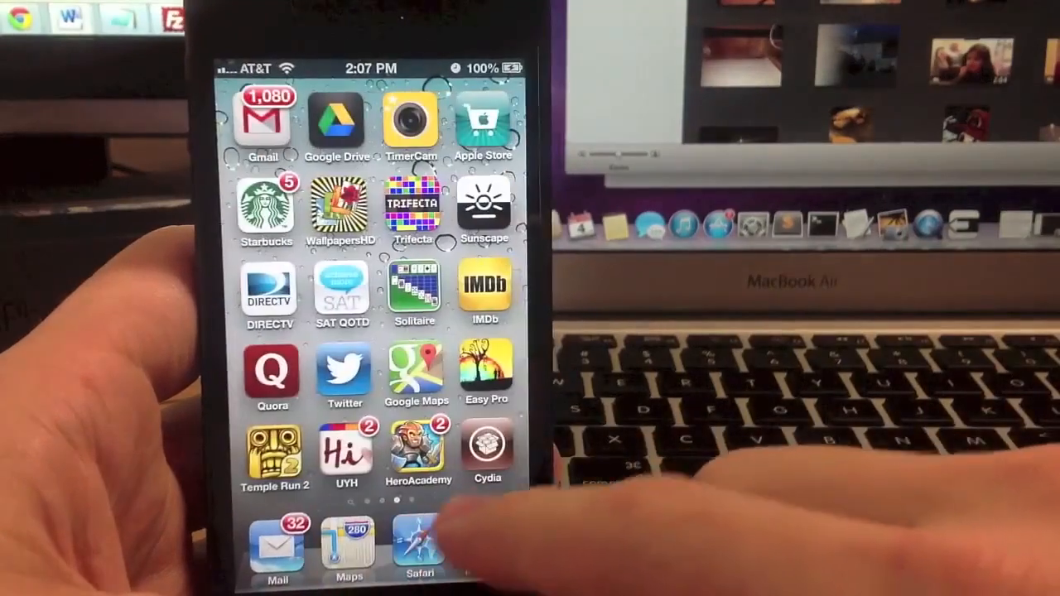
{"action": "left_click", "coordinate": [487, 451]}
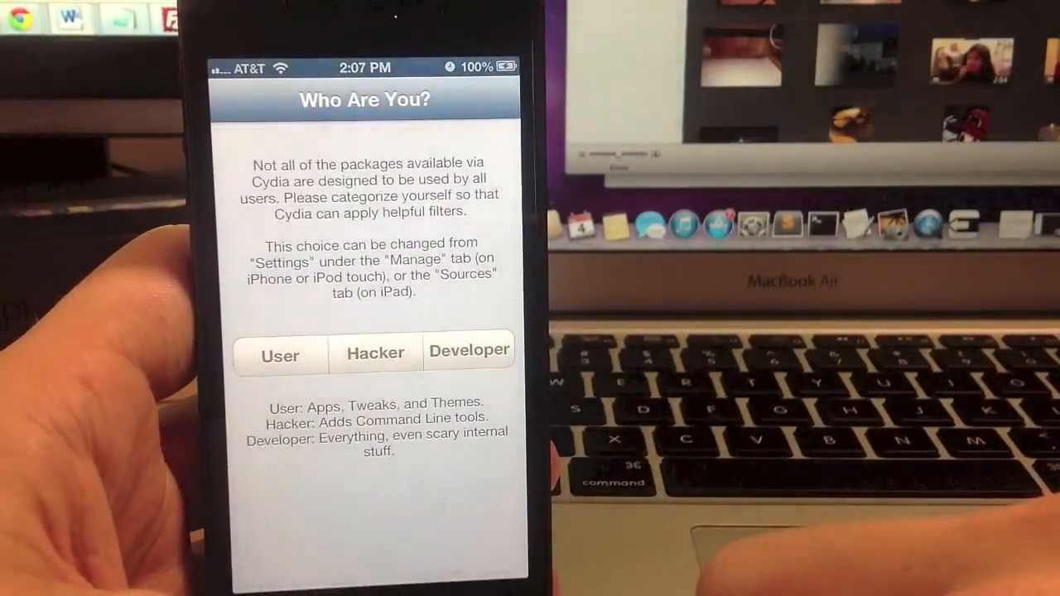
{"action": "left_click", "coordinate": [467, 349]}
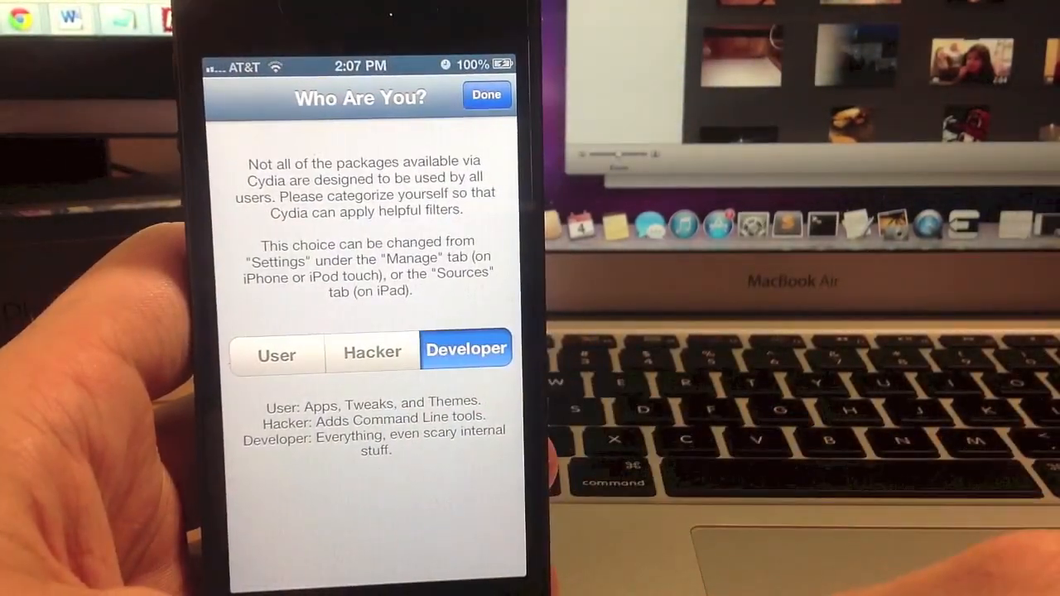
{"action": "left_click", "coordinate": [487, 94]}
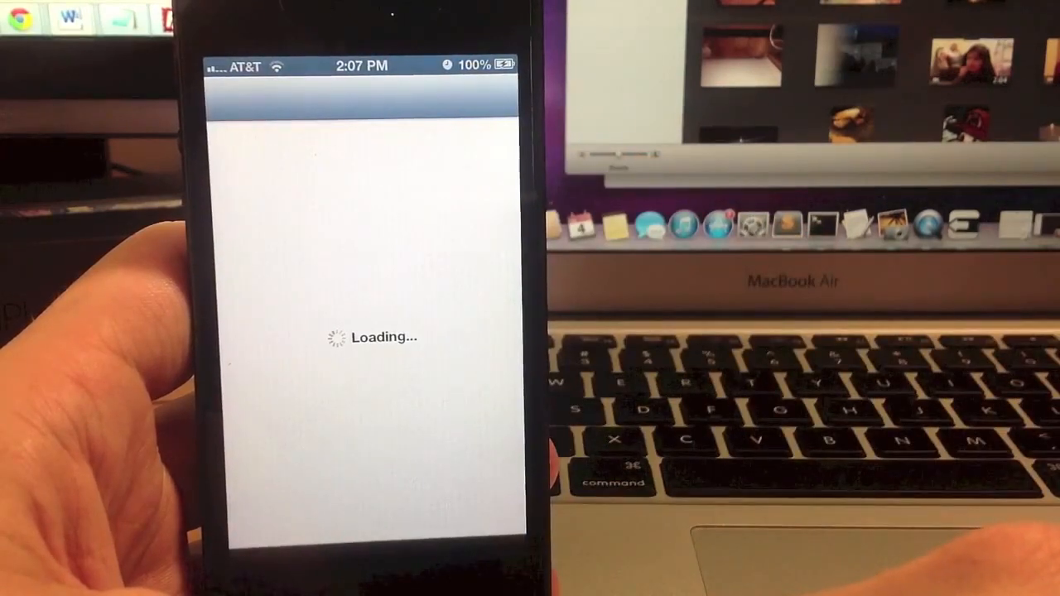